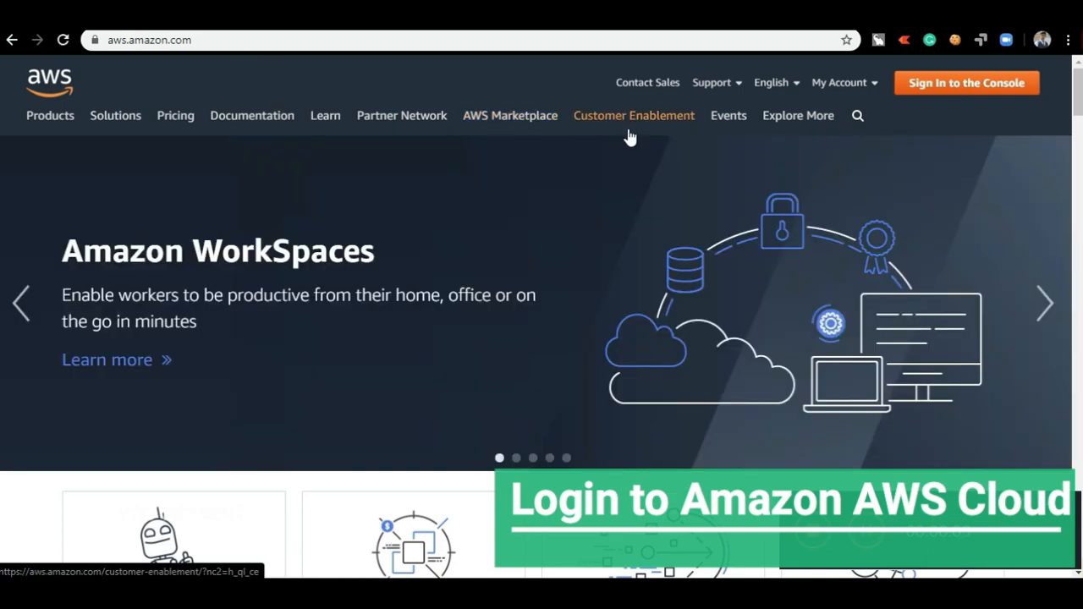
Step: Sign in to the AWS console and reach the EC2 dashboard
left_click(965, 83)
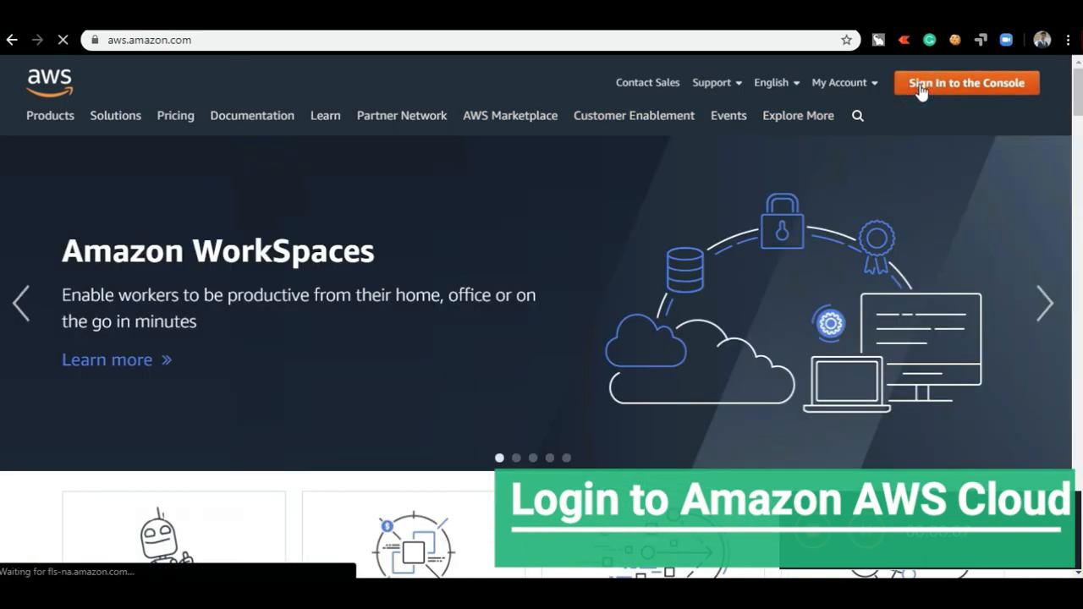
left_click(967, 83)
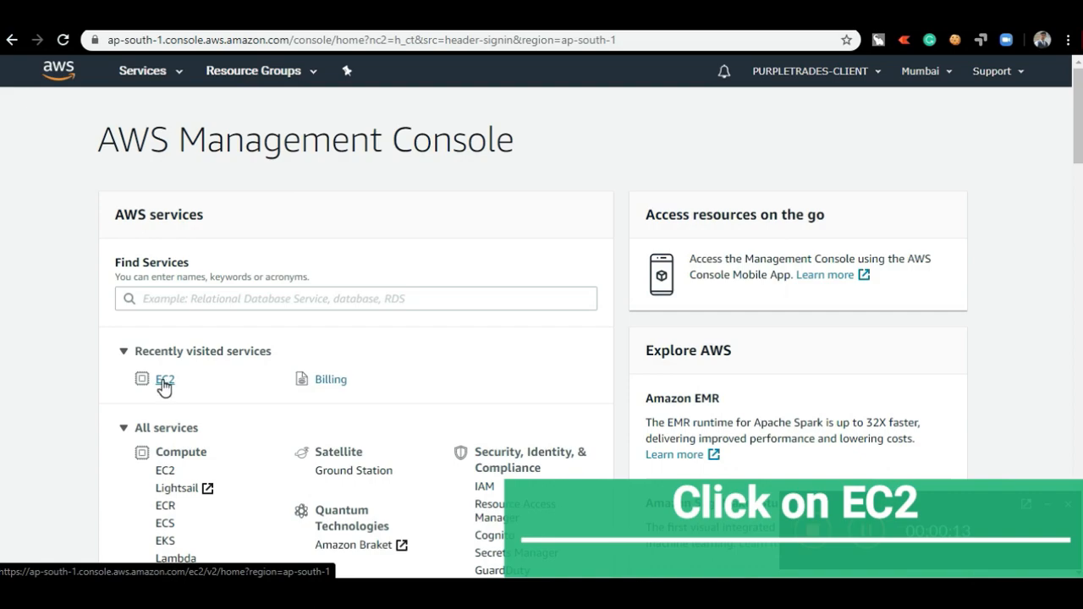
left_click(164, 379)
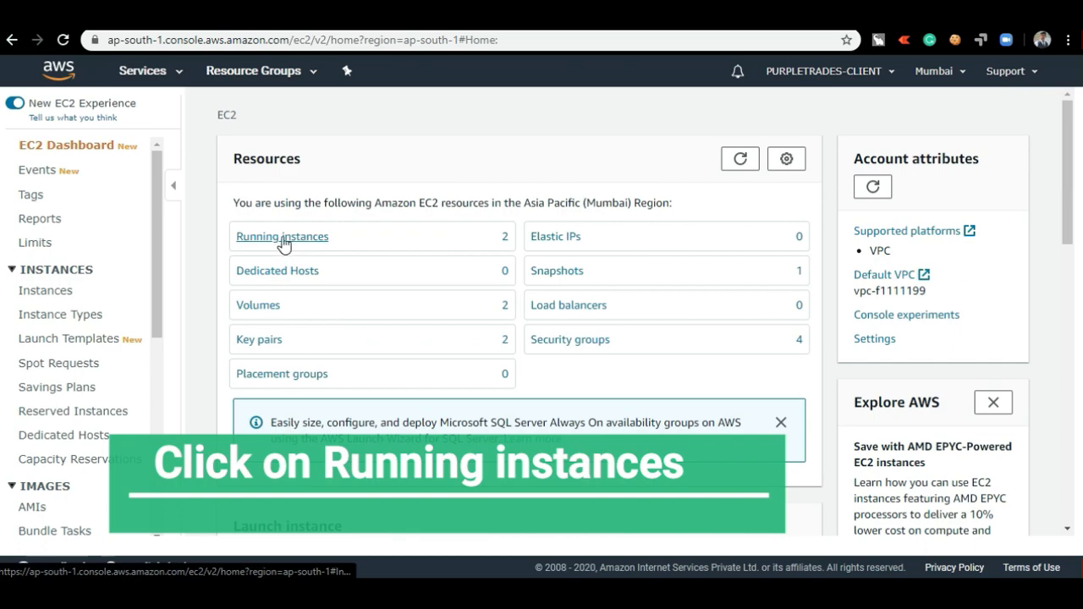
Step: Show the running instances list and pick out the t2.micro instance
left_click(281, 237)
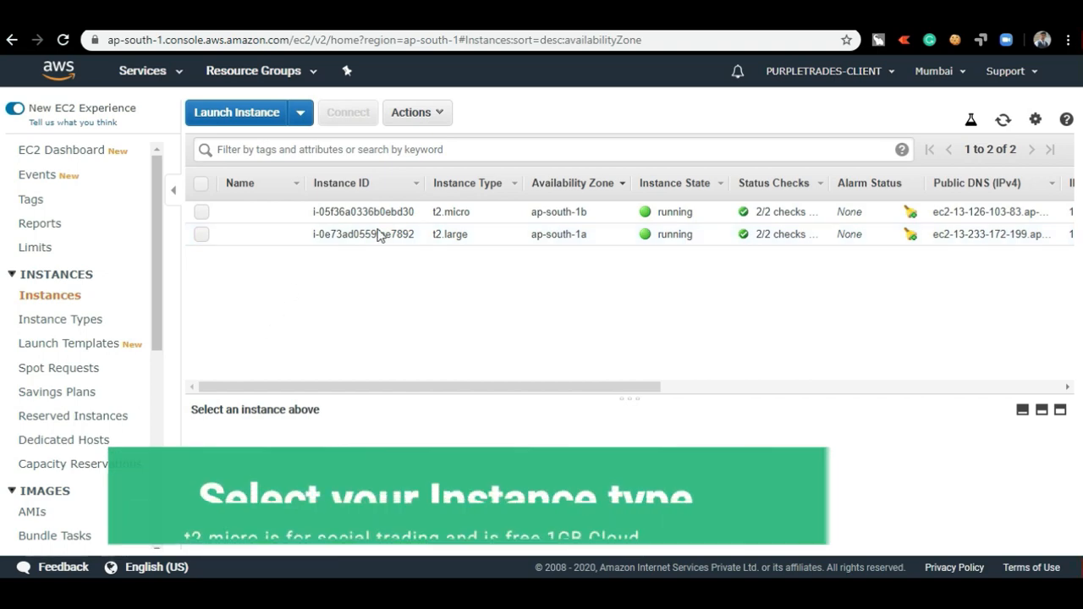
double_click(451, 211)
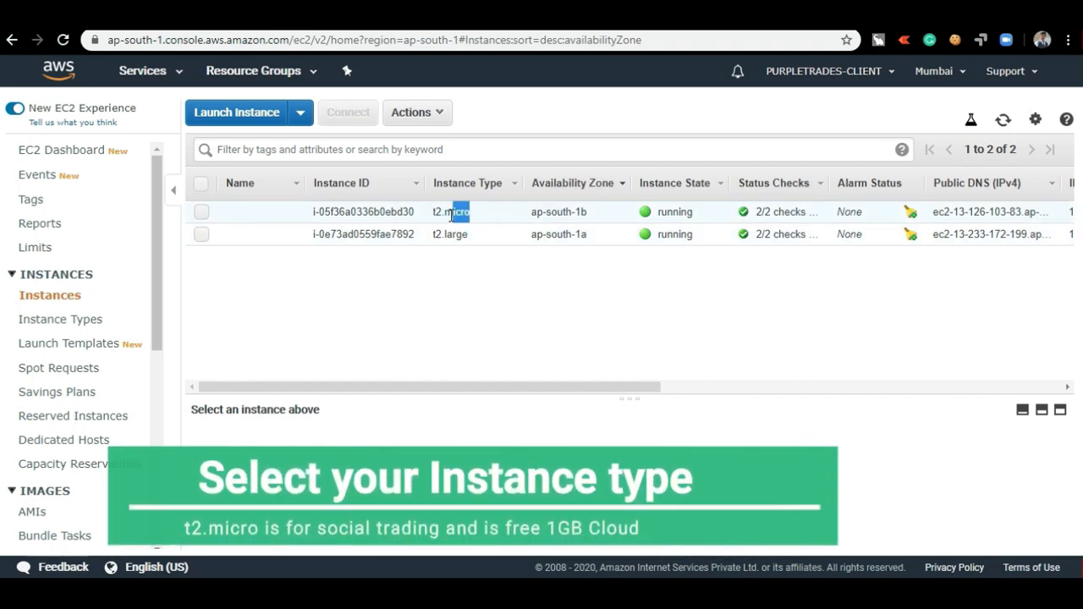
left_click(202, 211)
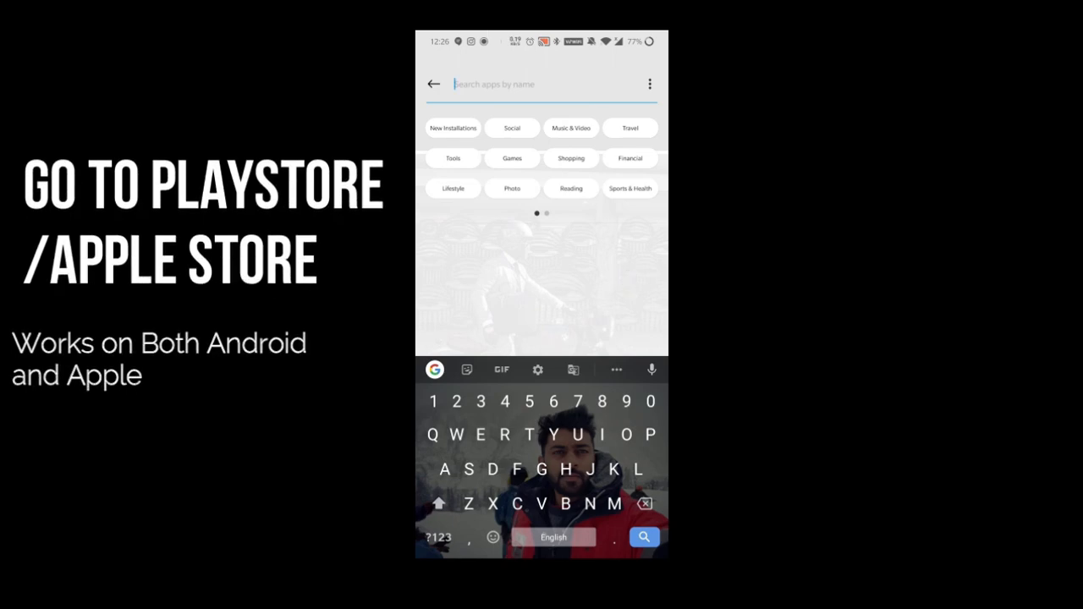
Step: Search the Play Store for 'micros' and reach the Microsoft Remote Desktop listing
type("Pla")
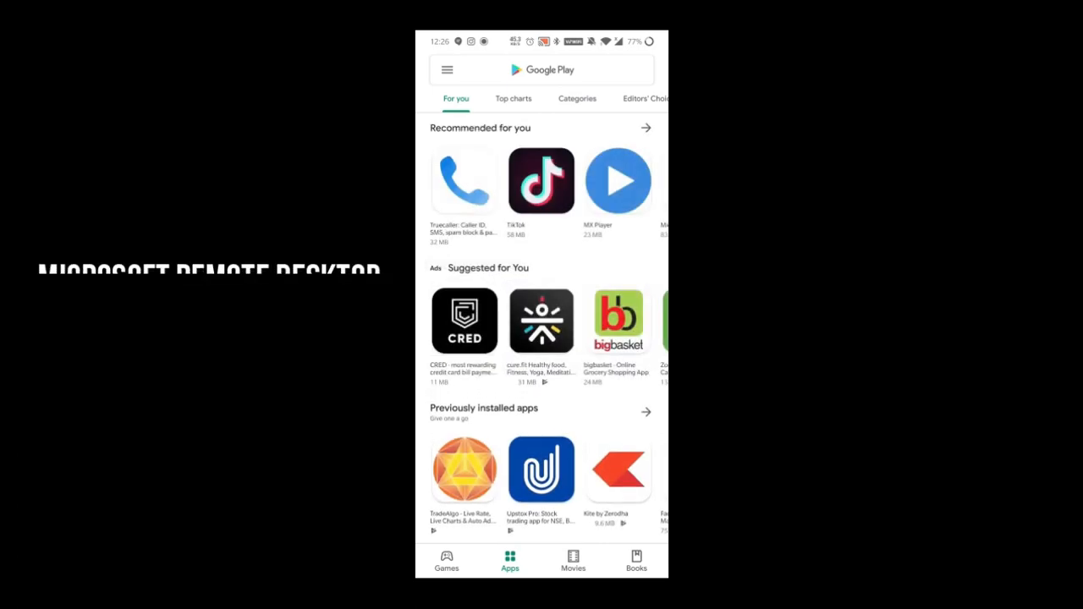
left_click(541, 70)
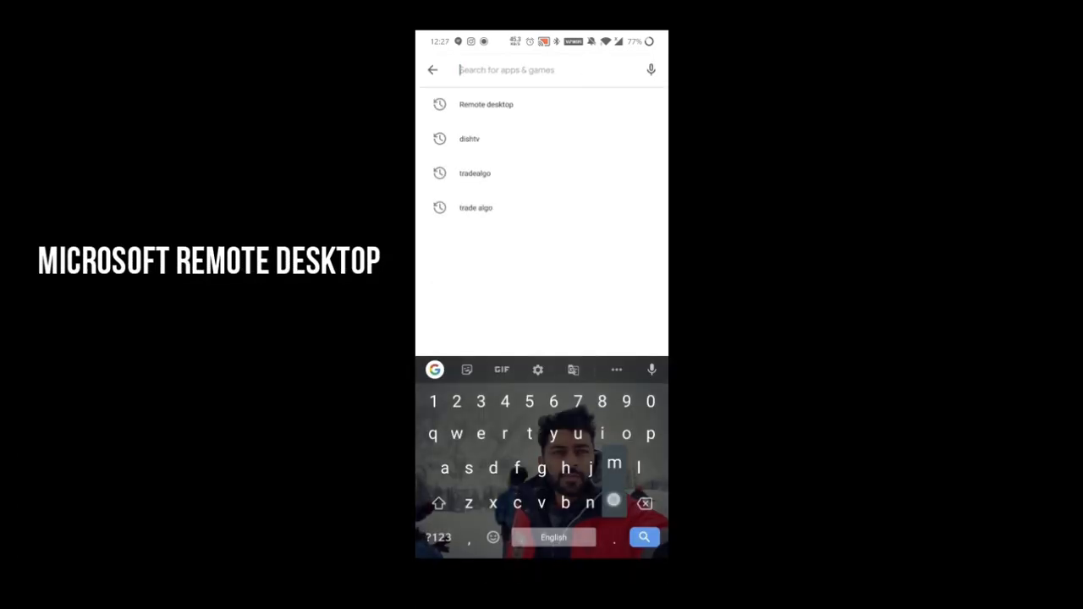
type("microsoft rem")
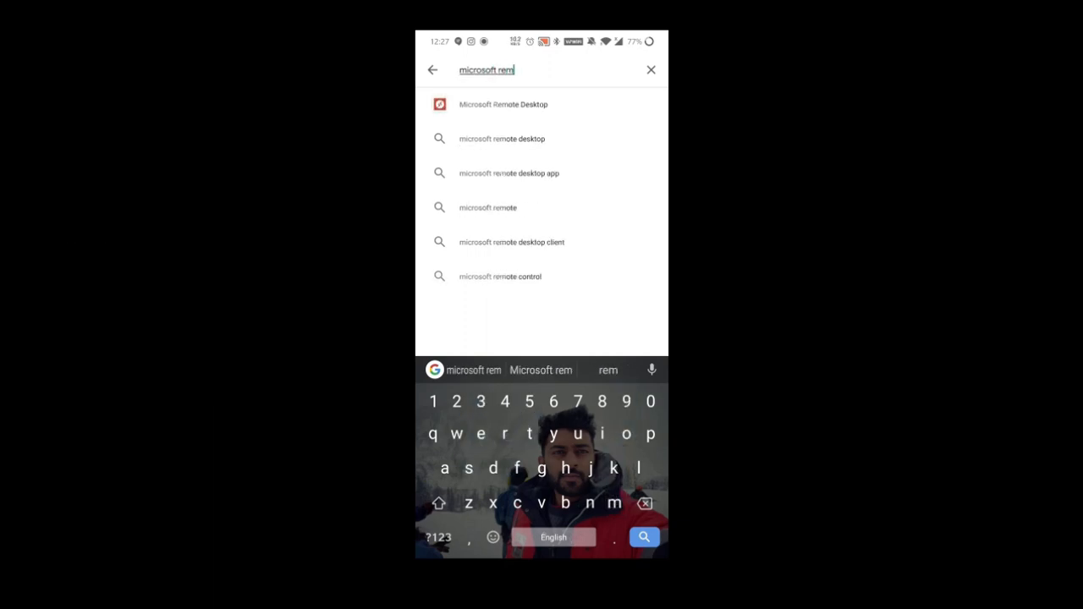
left_click(503, 105)
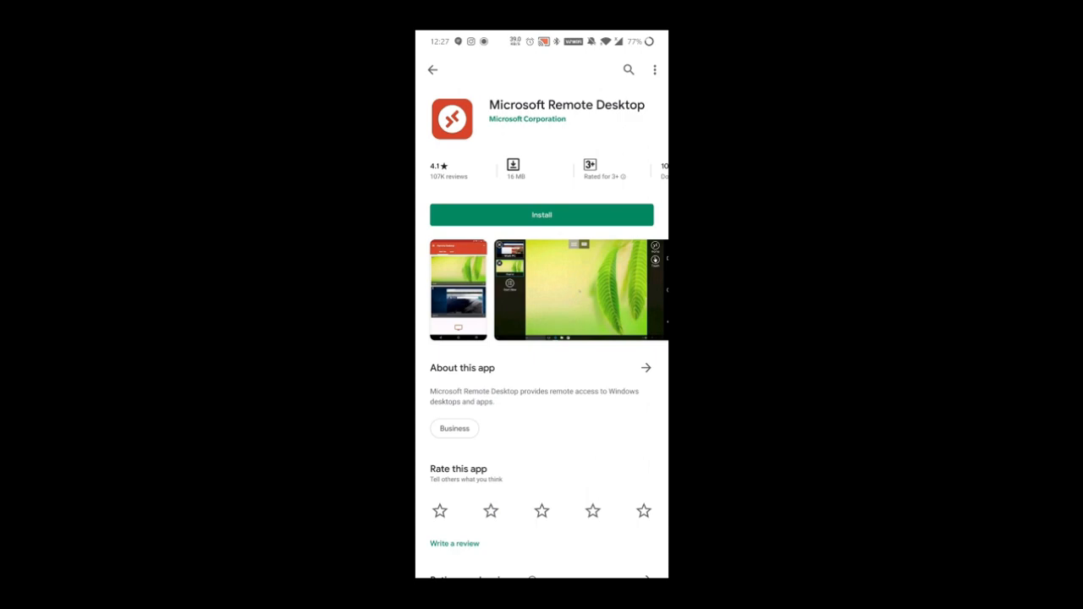
Step: Install Microsoft Remote Desktop on the phone
left_click(542, 214)
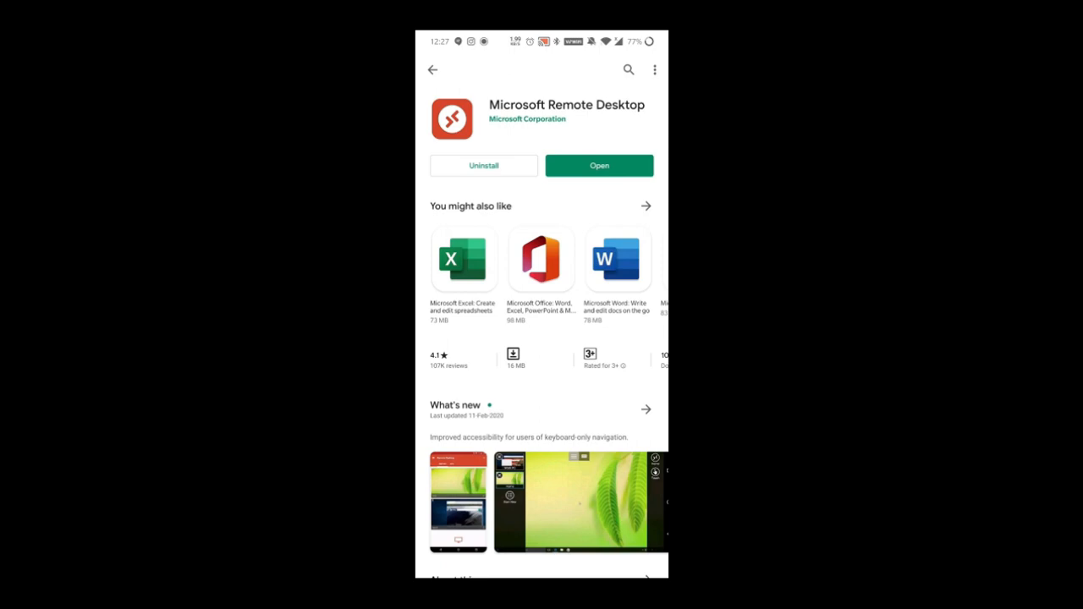
left_click(600, 166)
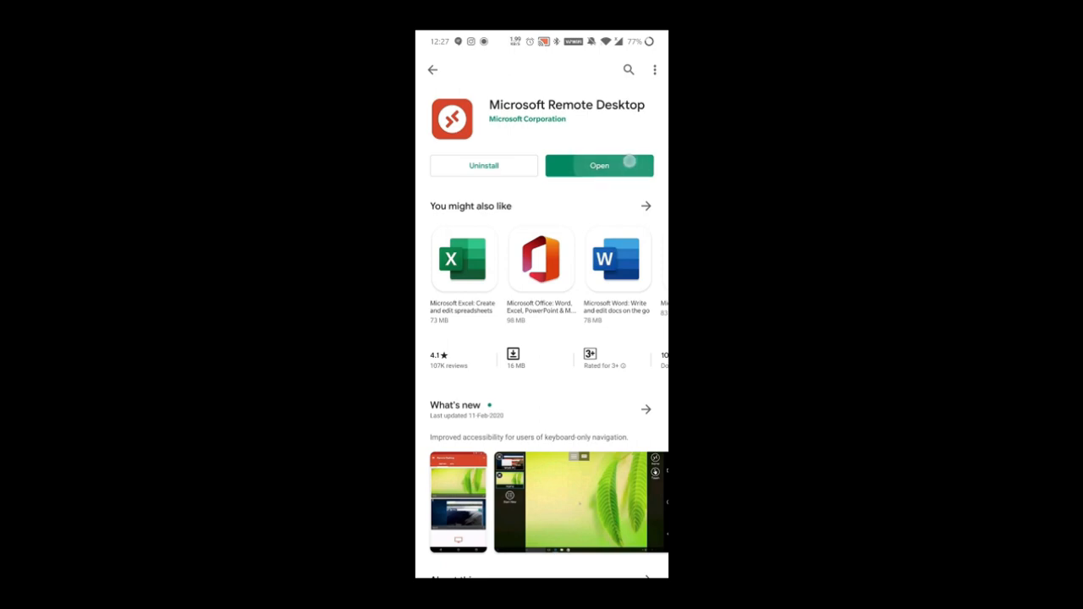
Step: Launch Remote Desktop, accept its licence terms and start adding a desktop PC
left_click(599, 166)
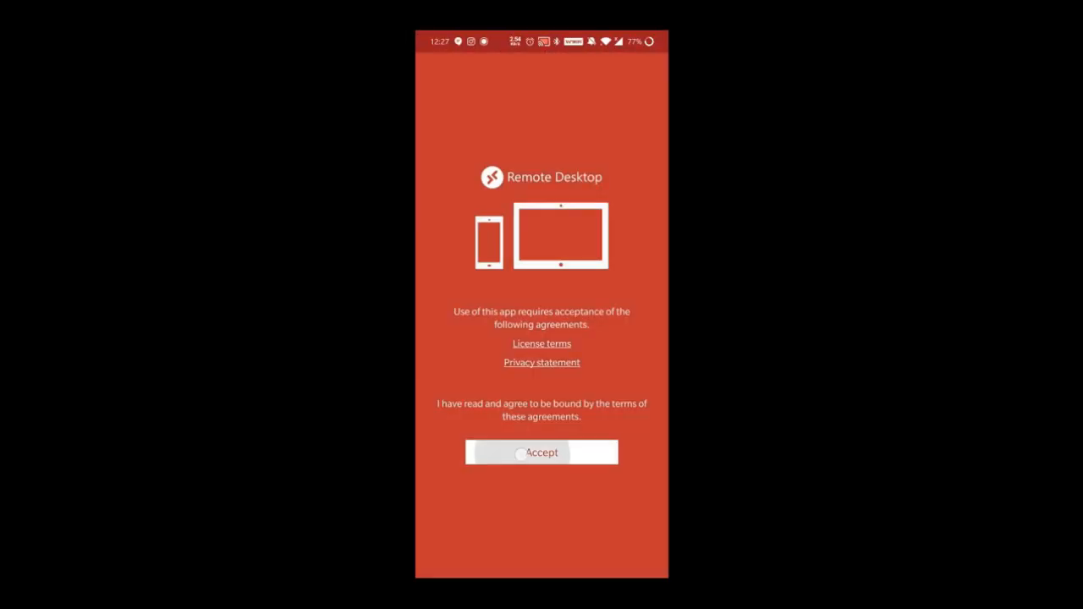
left_click(542, 454)
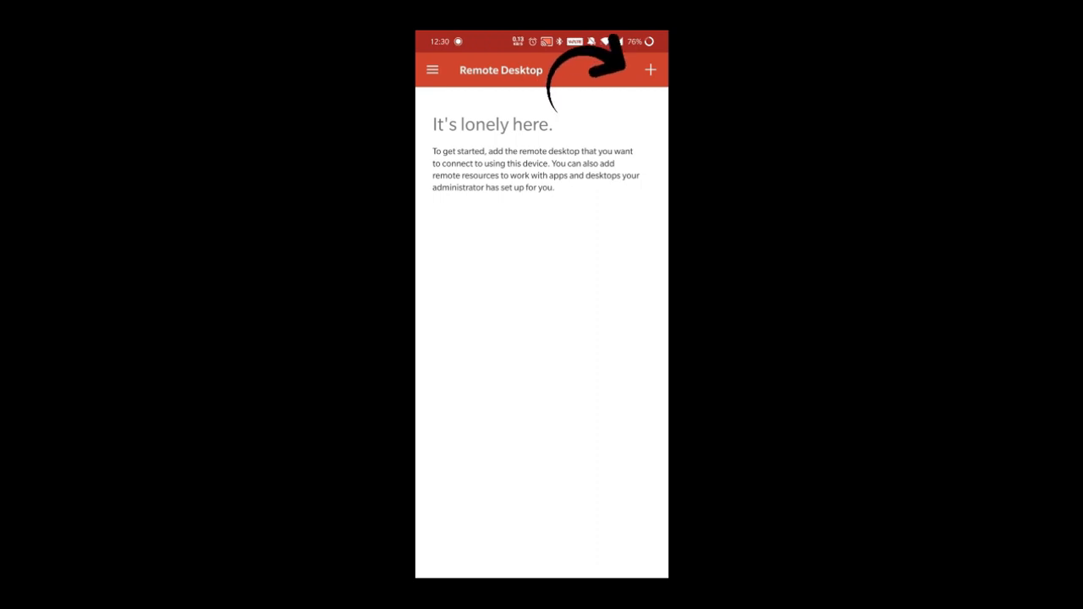
left_click(649, 70)
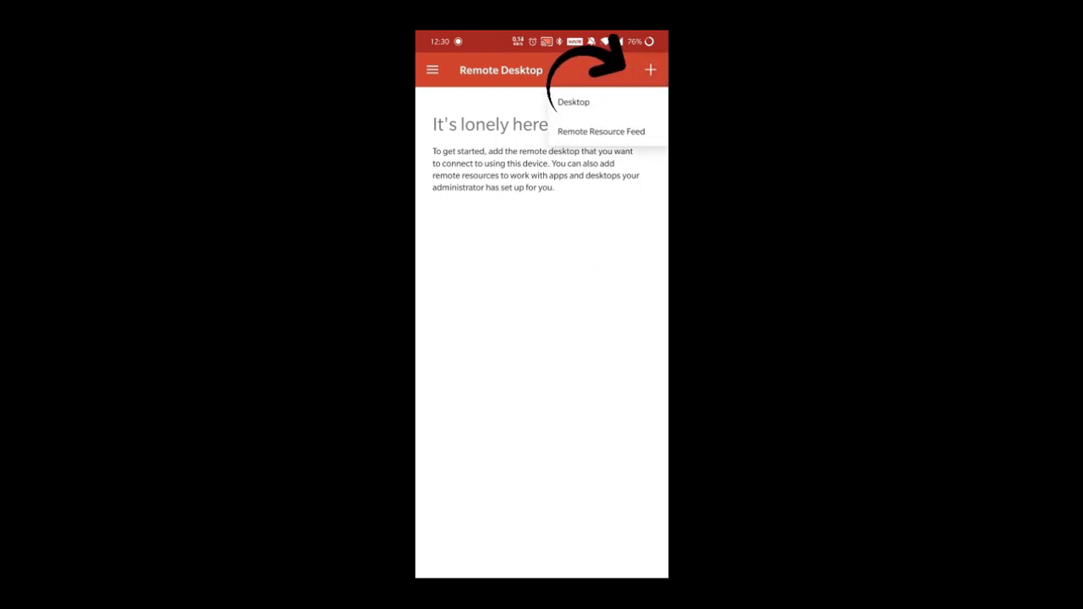
left_click(572, 101)
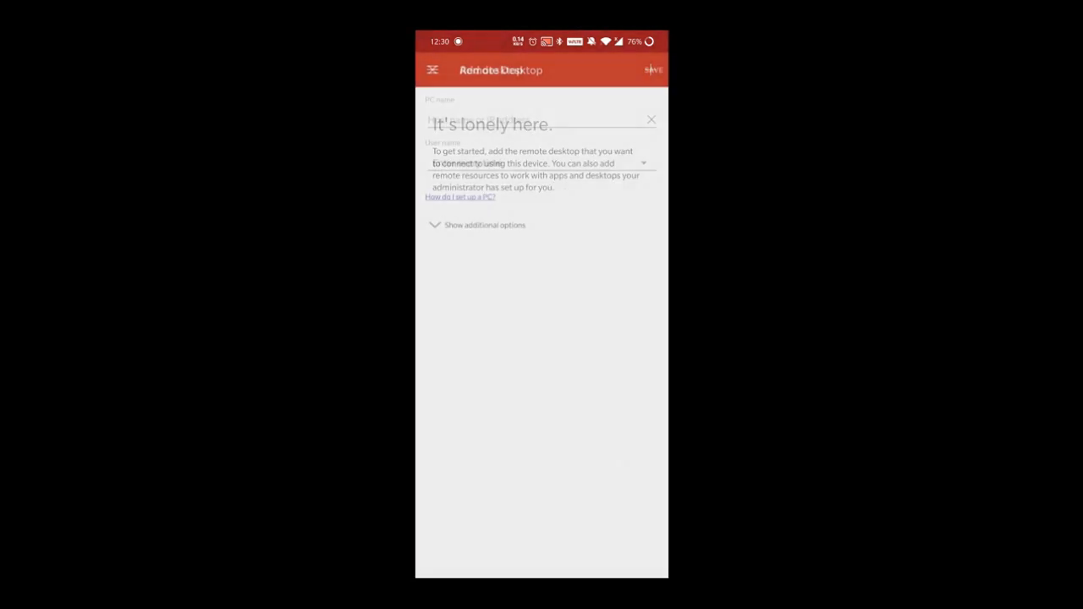
Step: Save a PC at 13.126.103.83 with user name administrator
left_click(541, 118)
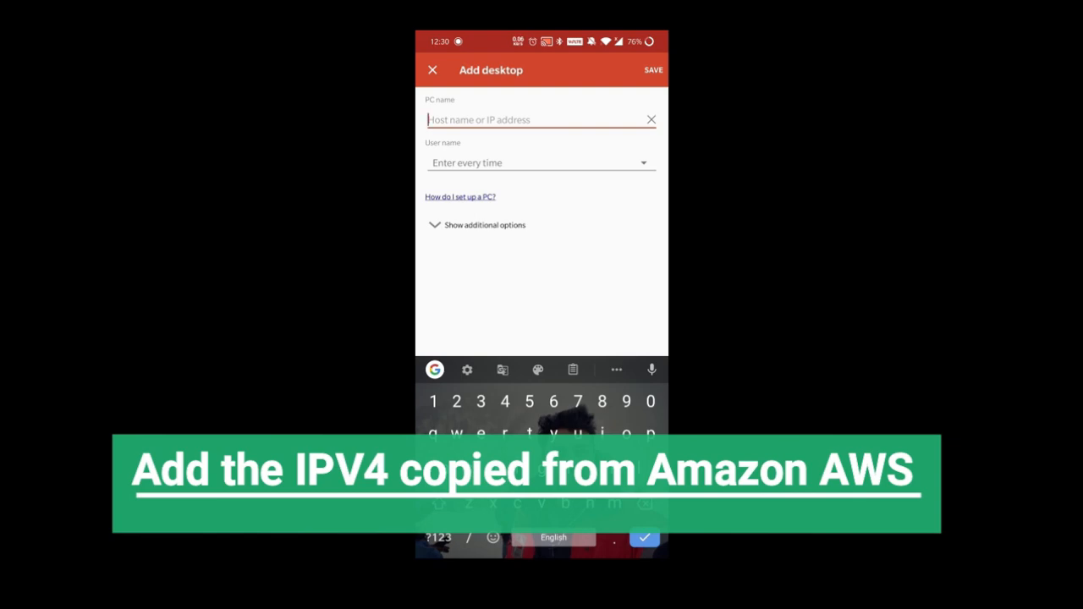
type("13")
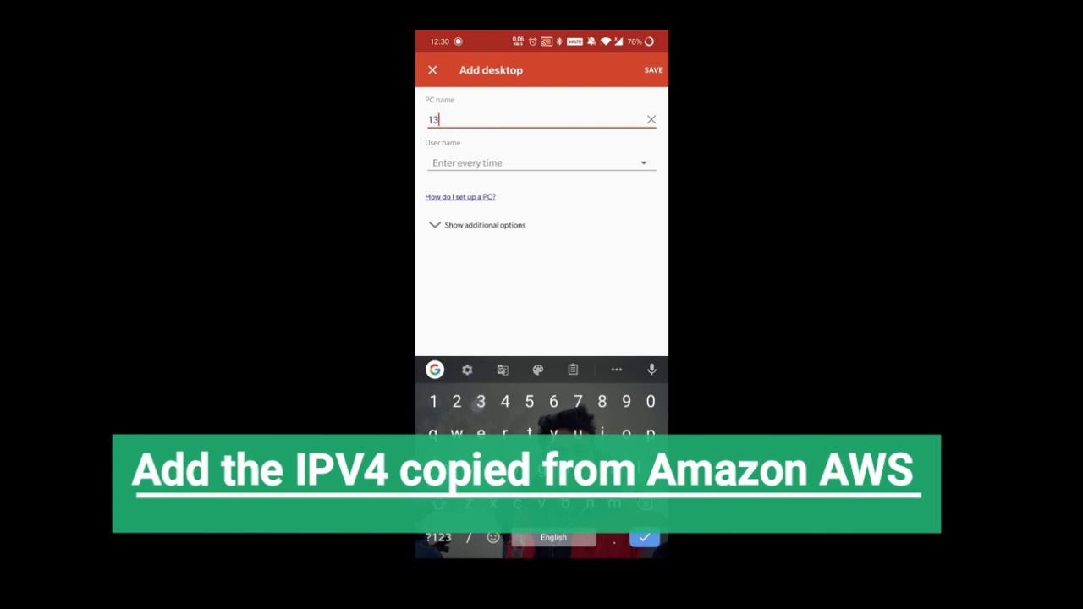
type("126.103.83")
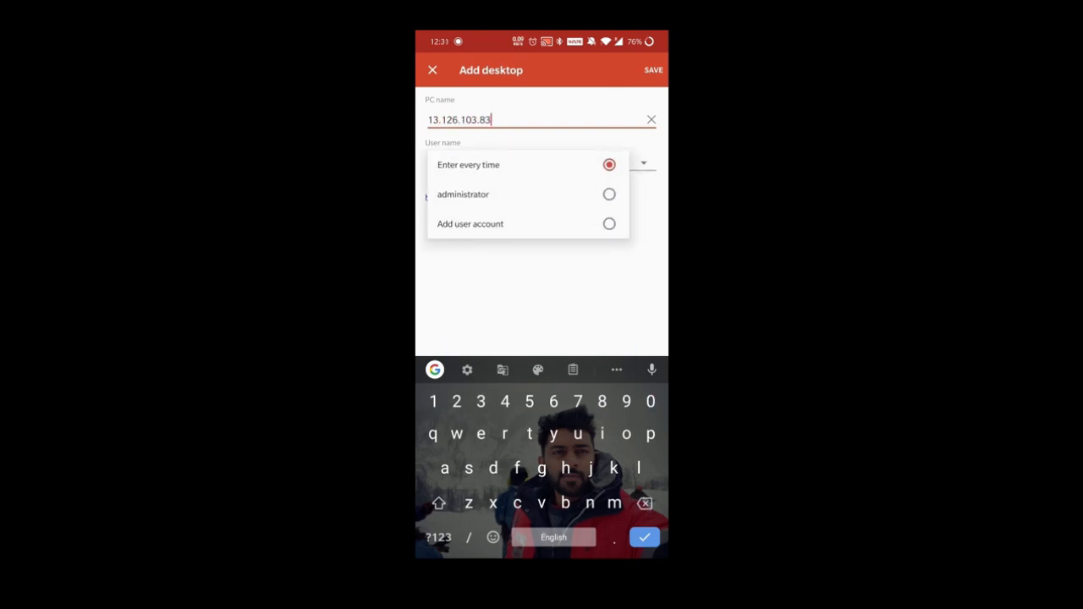
left_click(462, 193)
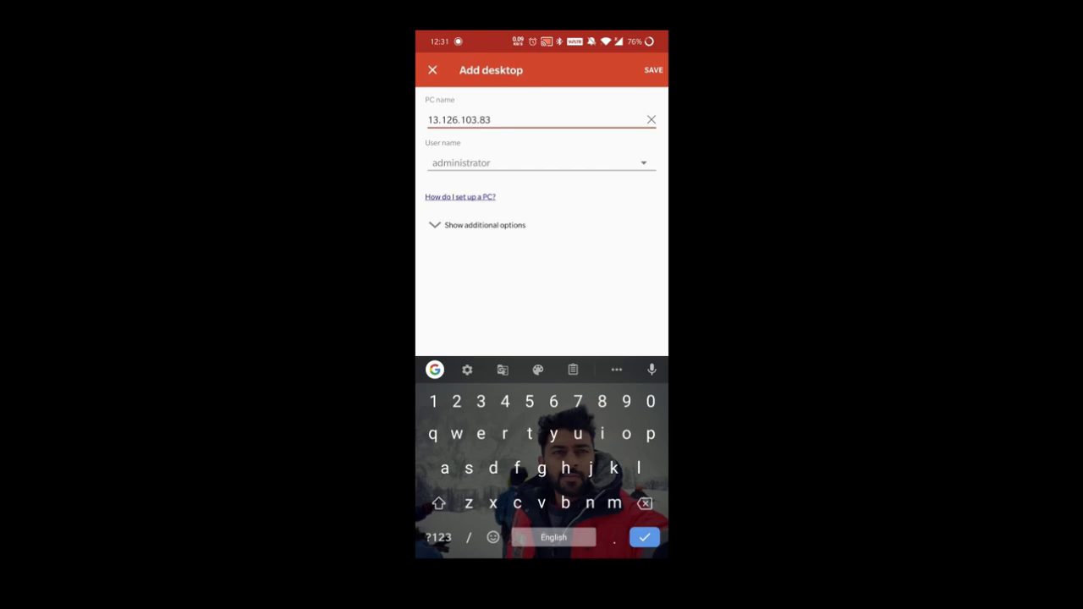
left_click(653, 71)
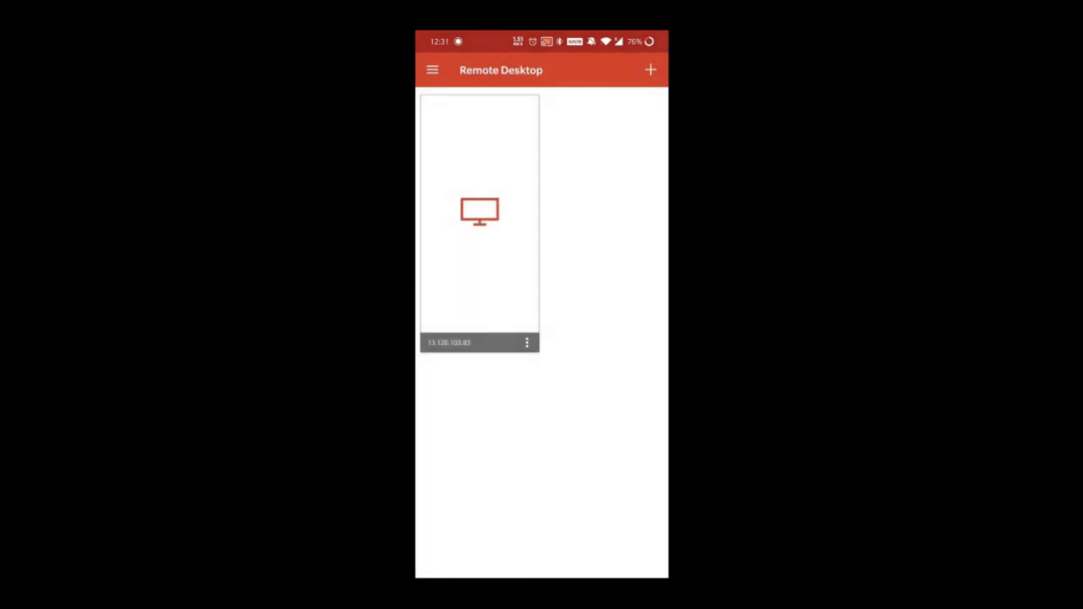
Step: Connect to 13.126.103.83 with the EC2 password stored, confirming the credential overwrite
left_click(479, 212)
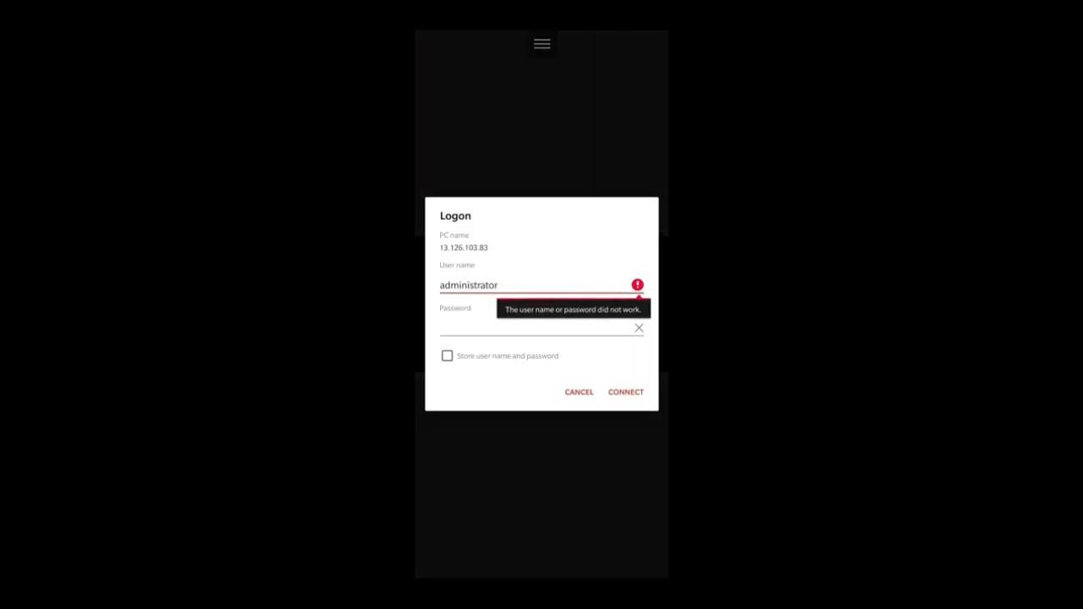
left_click(541, 328)
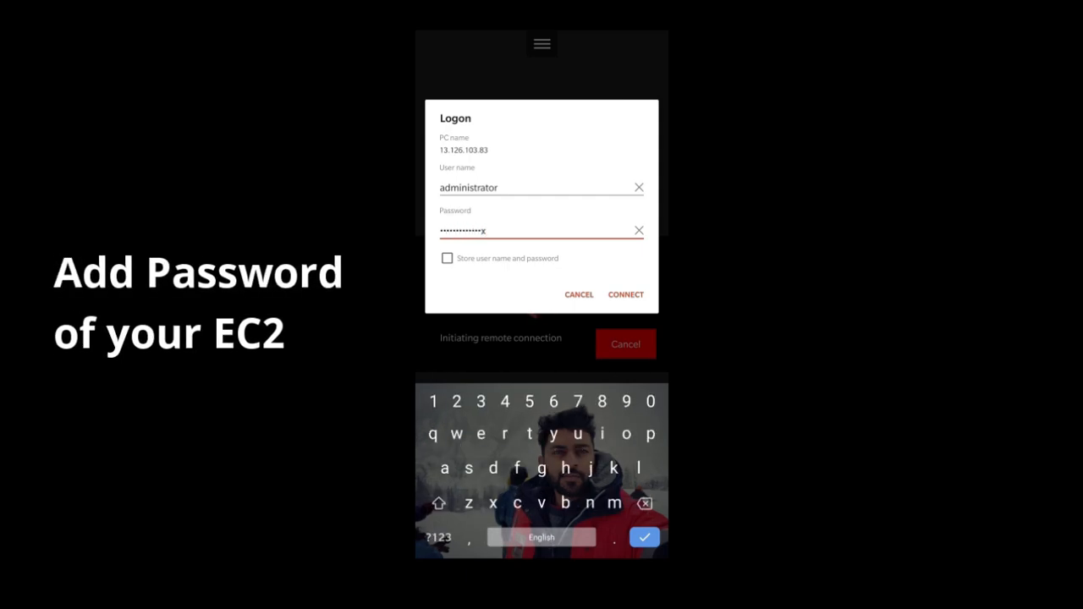
left_click(569, 433)
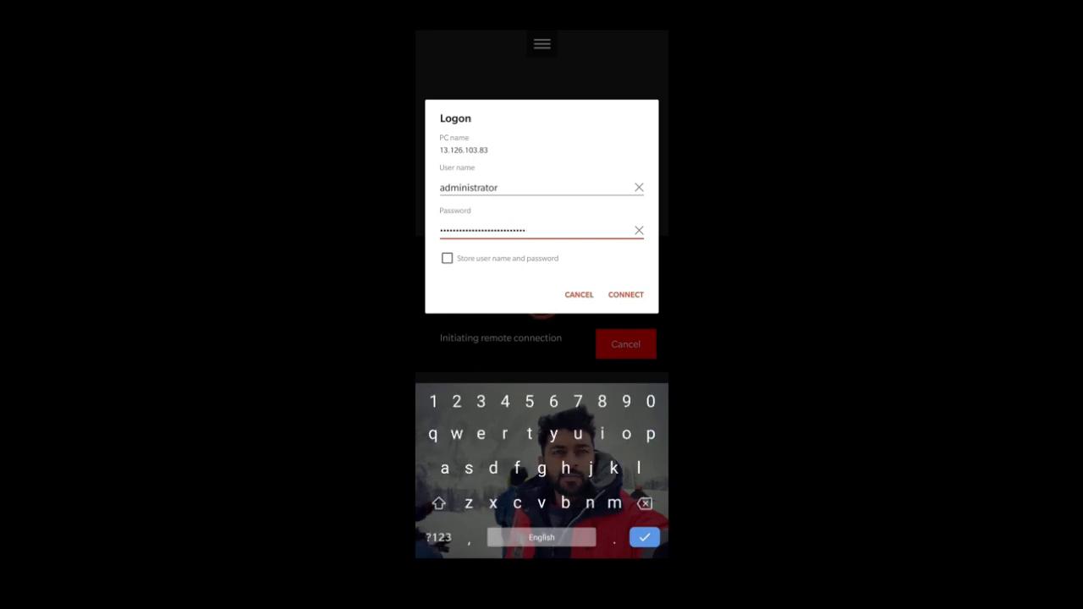
left_click(447, 258)
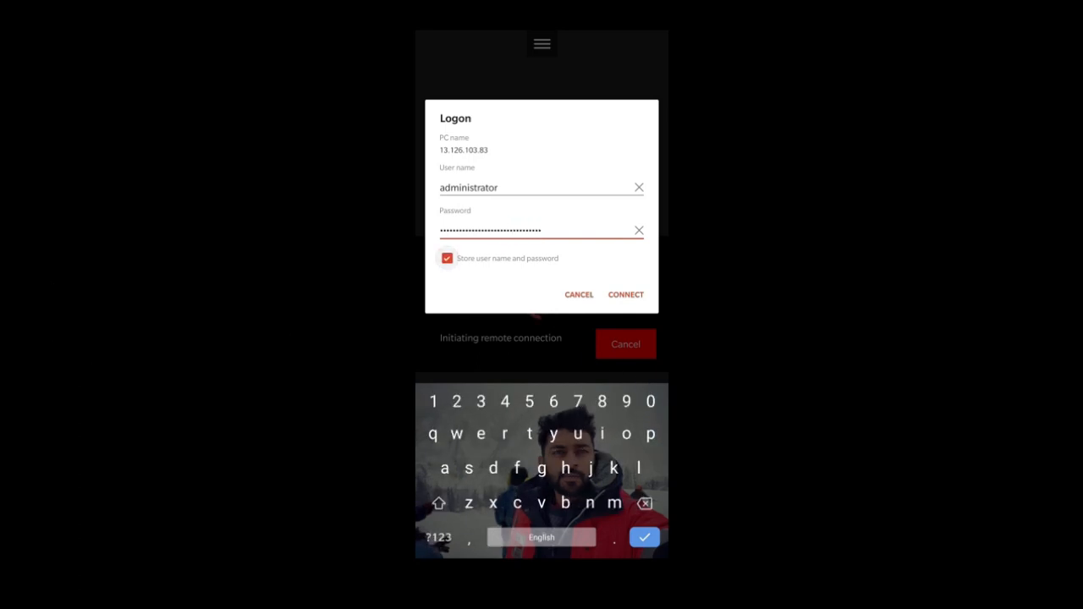
left_click(626, 294)
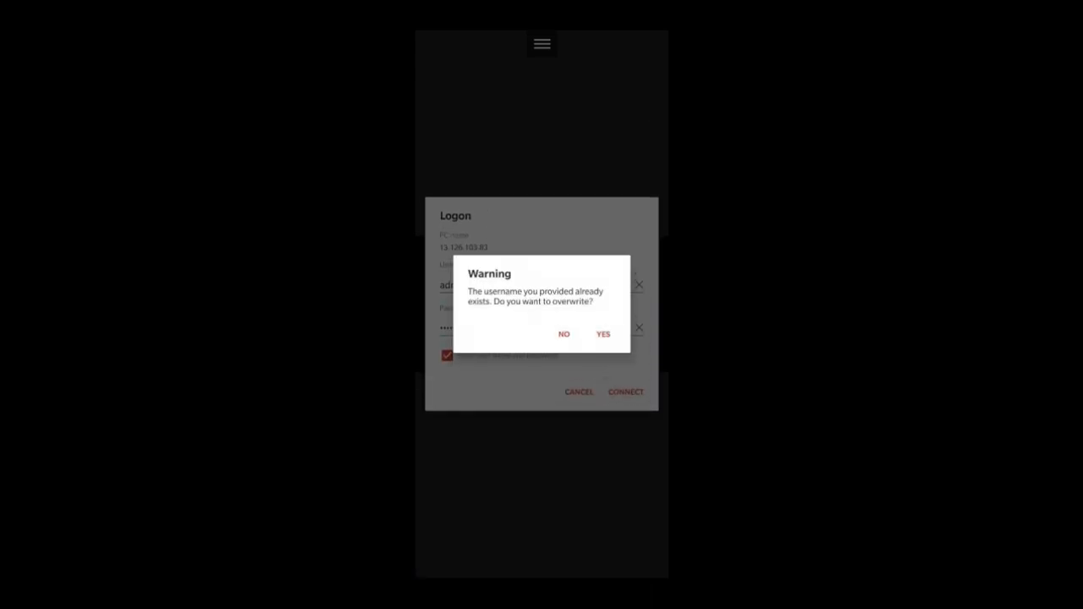
left_click(602, 334)
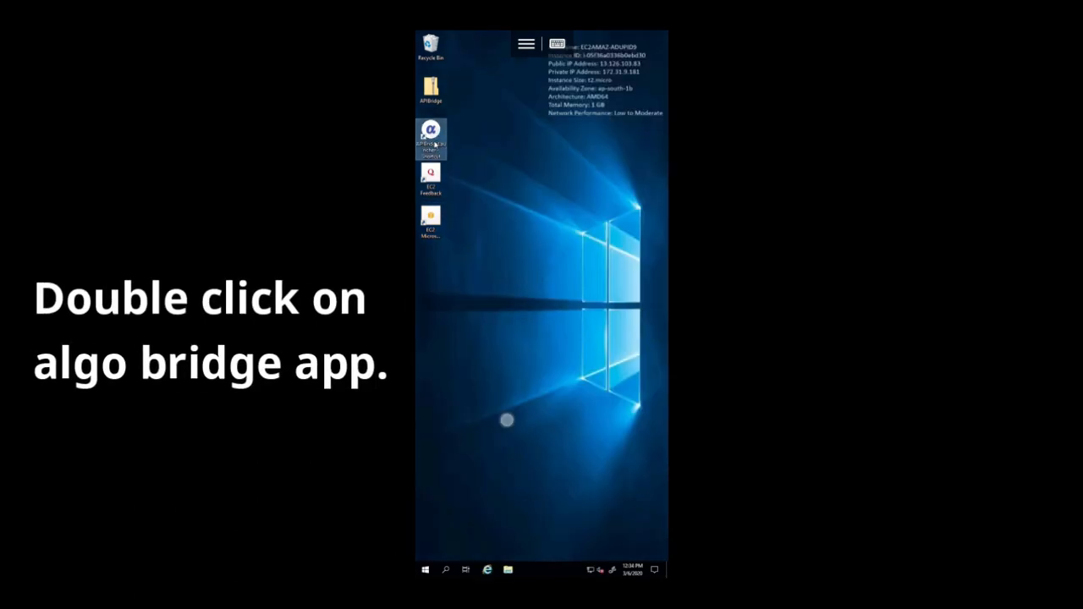
Step: Launch the algo bridge shortcut on the remote desktop and log in
double_click(430, 135)
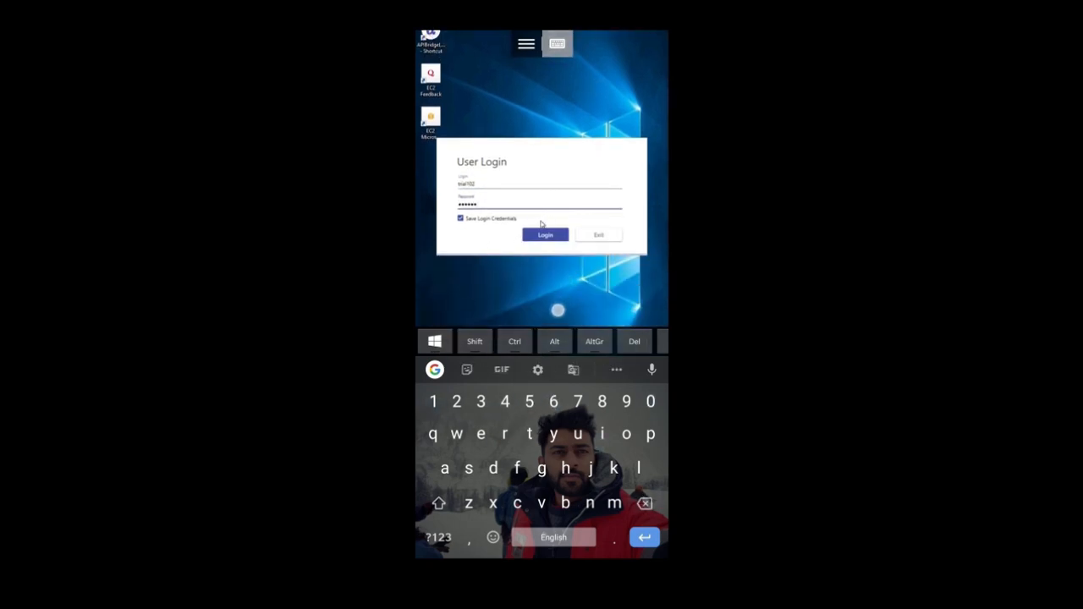
left_click(545, 234)
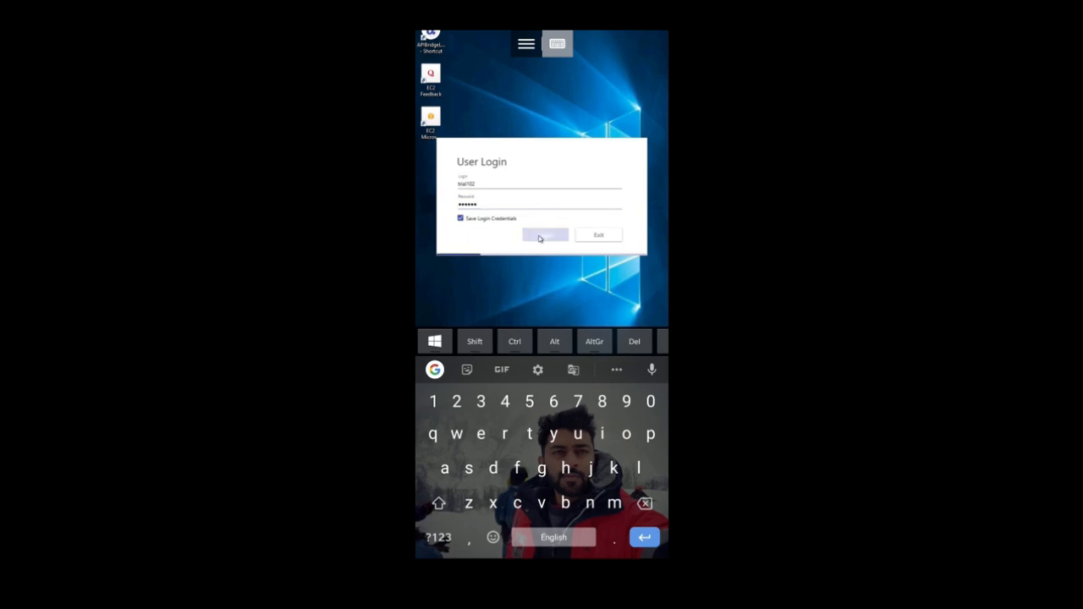
left_click(545, 235)
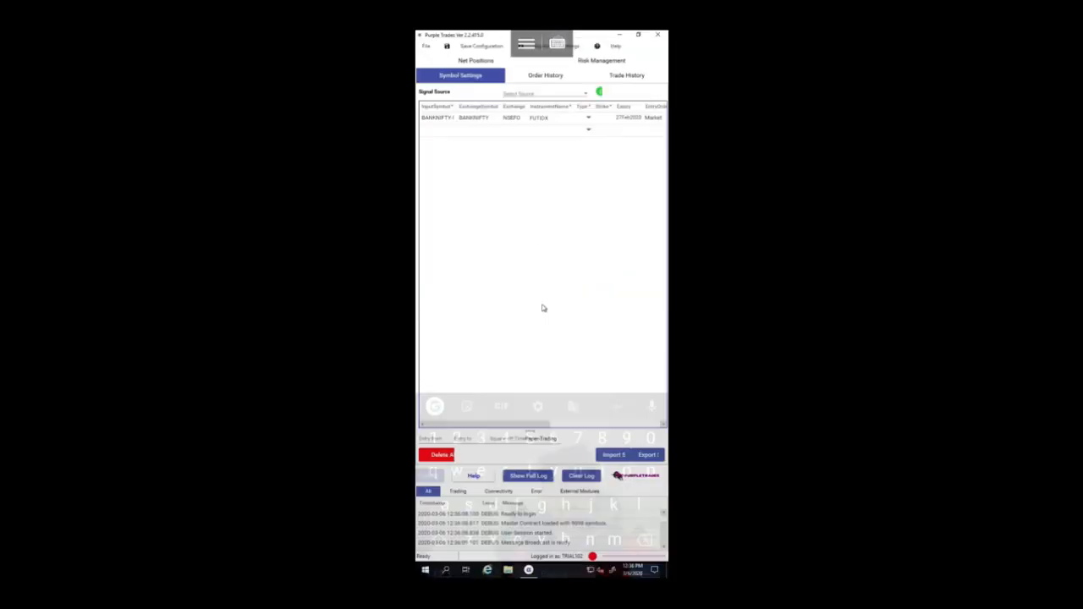